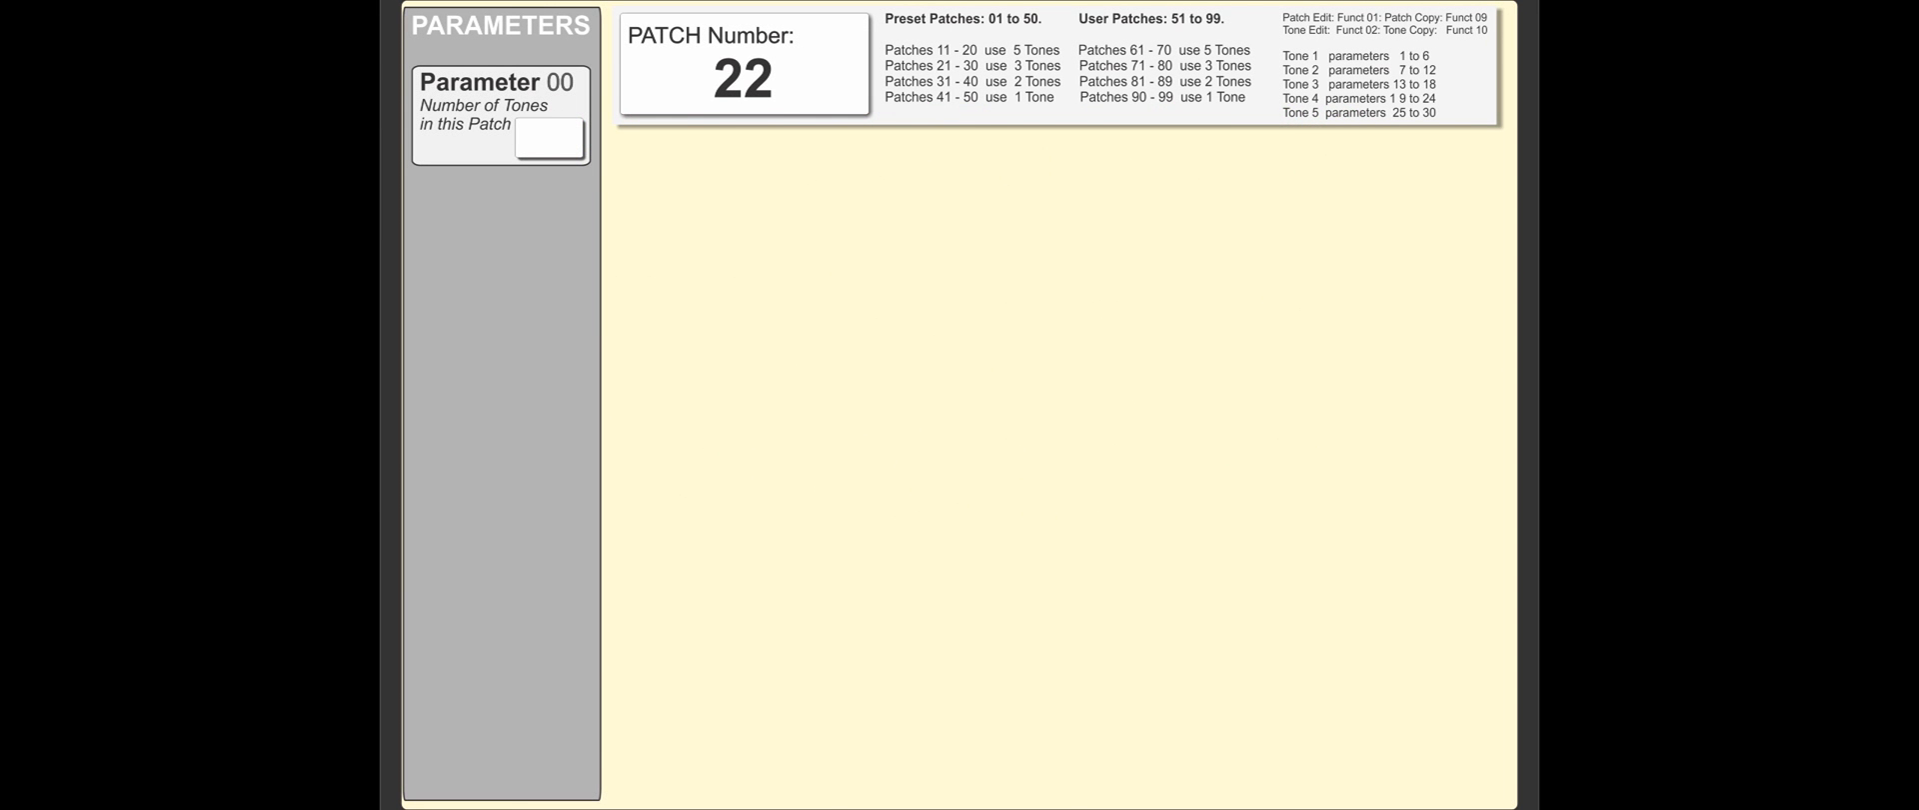
Set patch 22 to 2 tones and reveal the velocity curve values for Tone 1 and Tone 2
type("2")
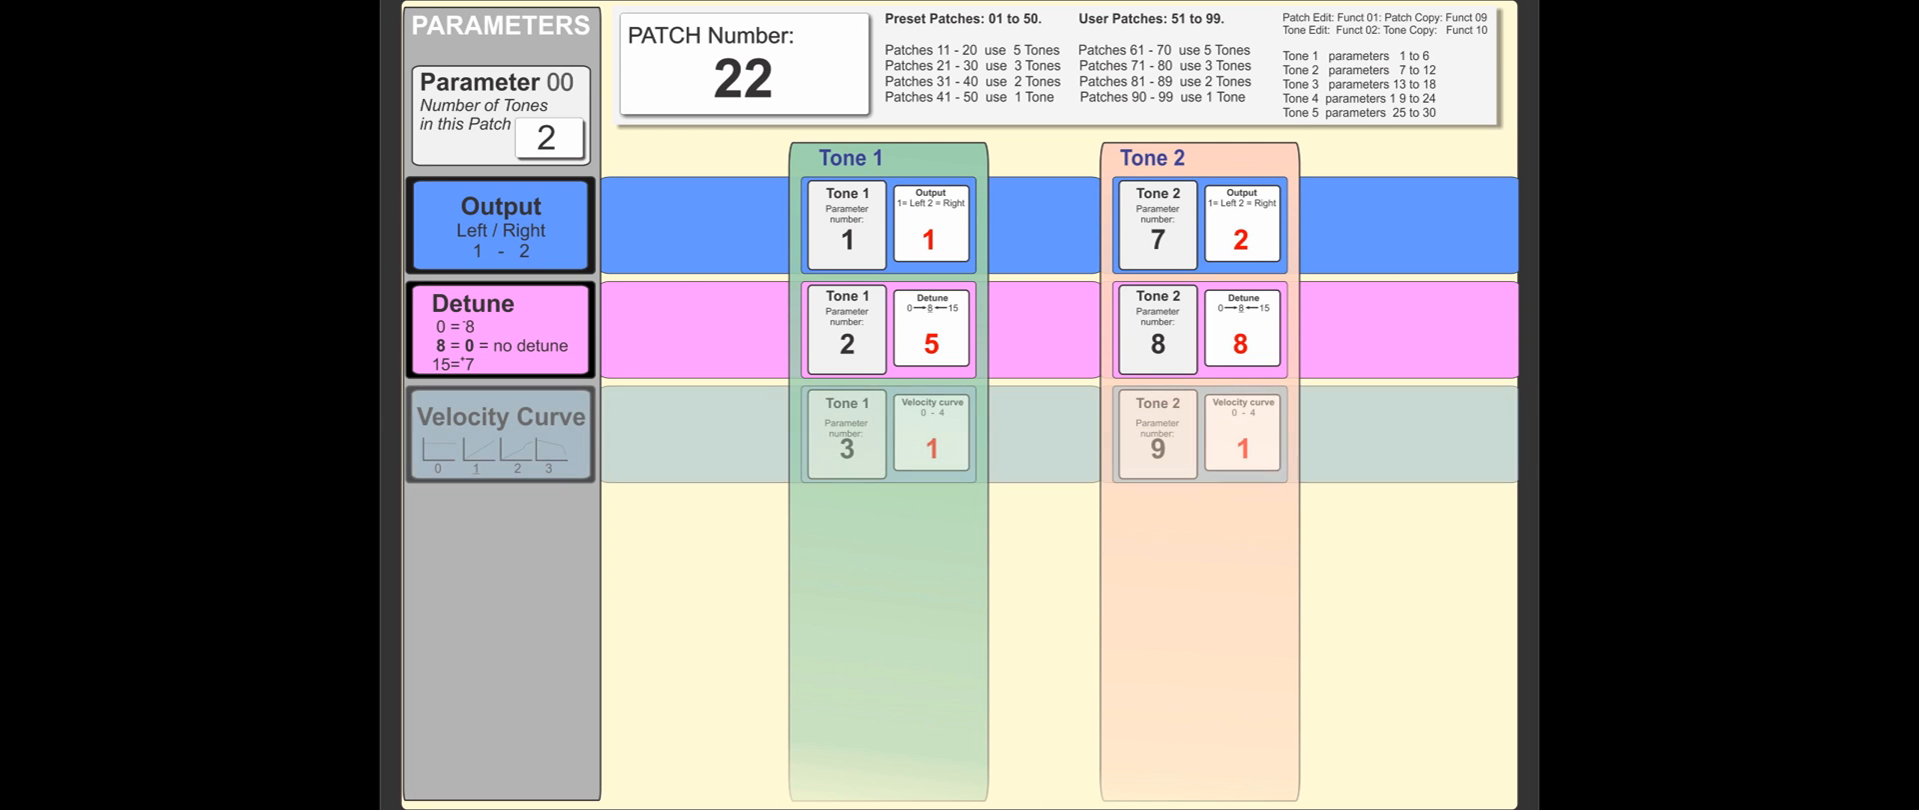
left_click(500, 434)
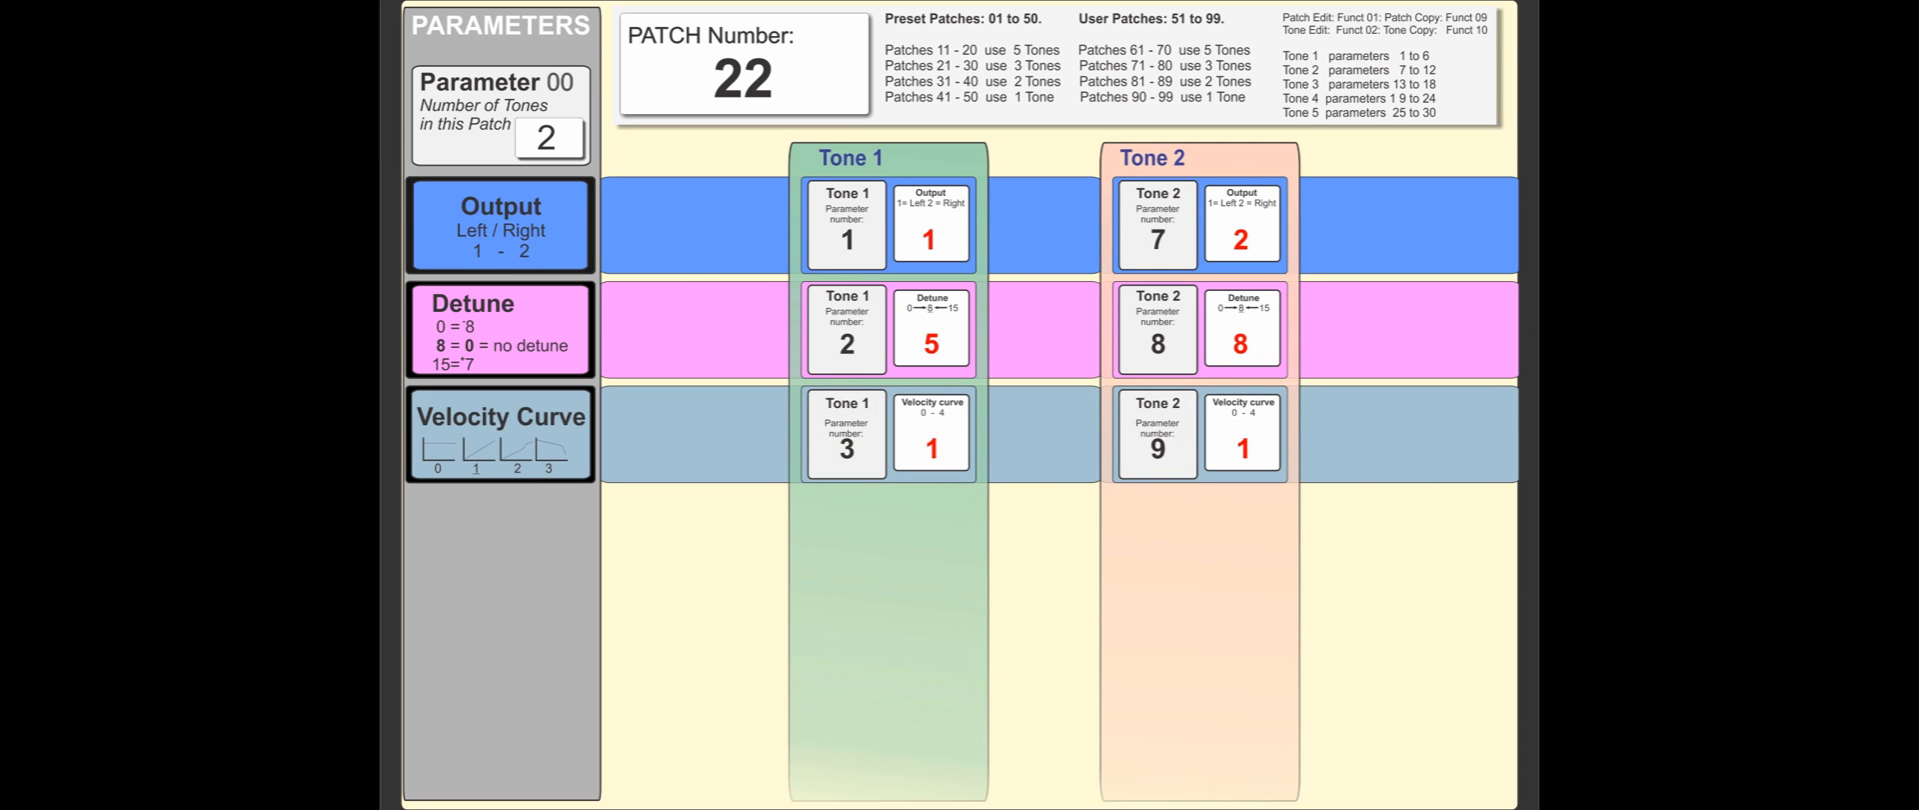